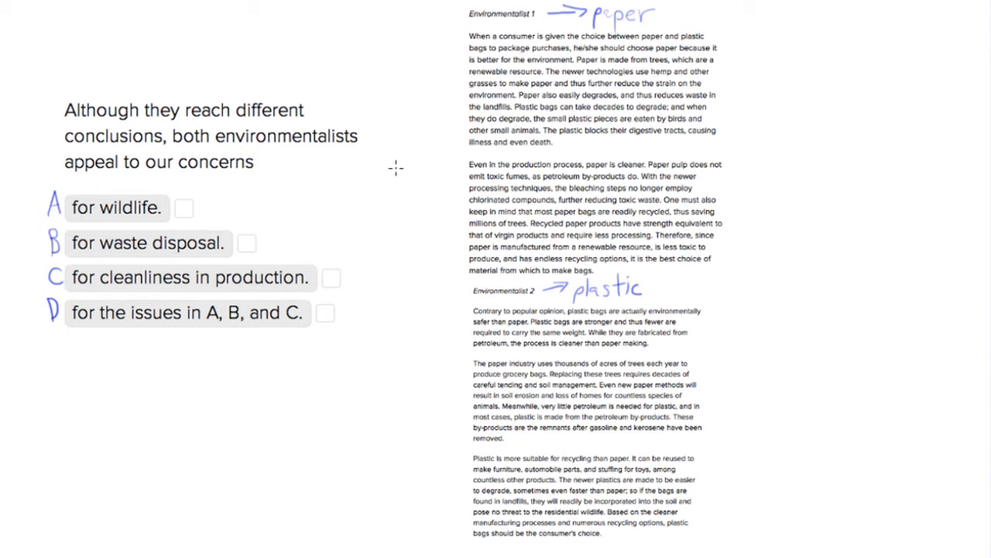
mouse_move(386, 170)
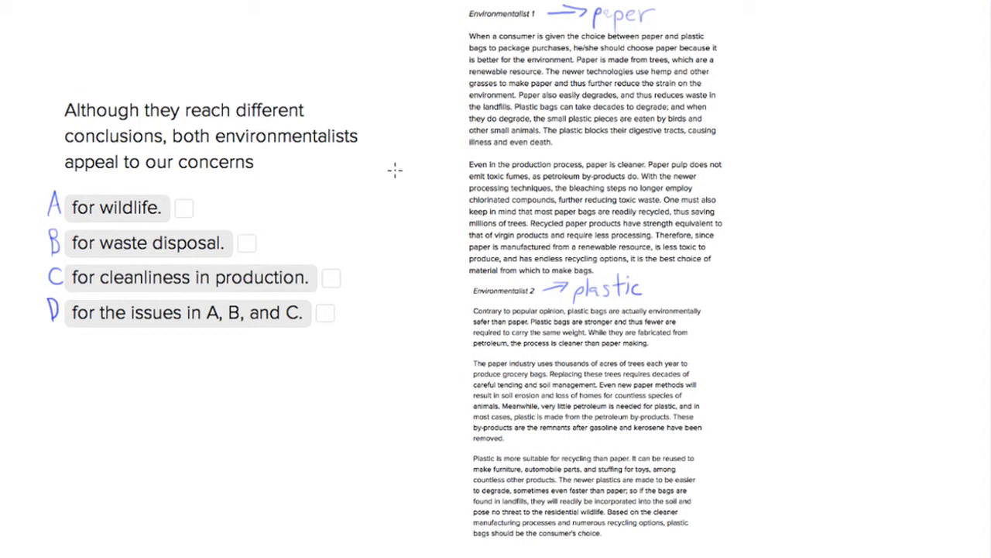
mouse_move(284, 65)
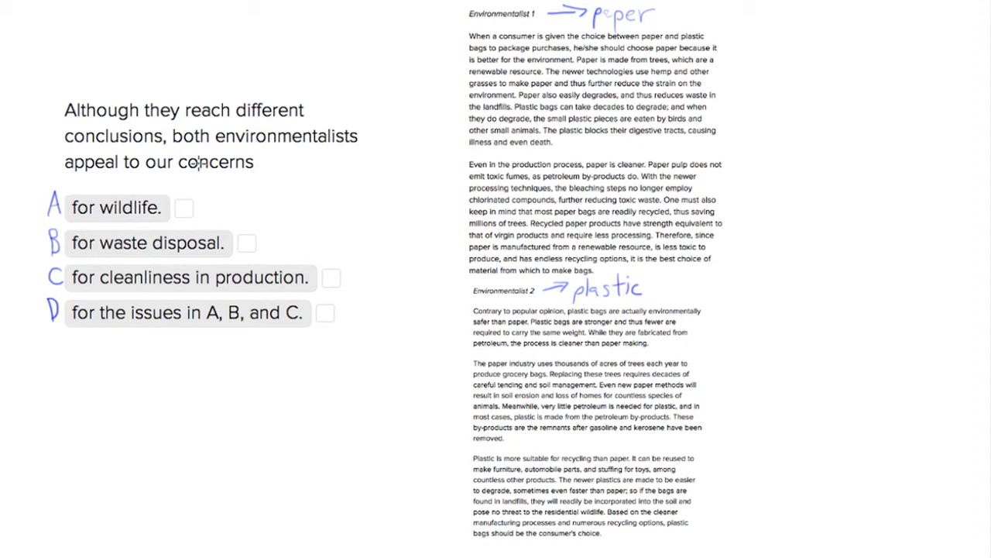
mouse_move(221, 161)
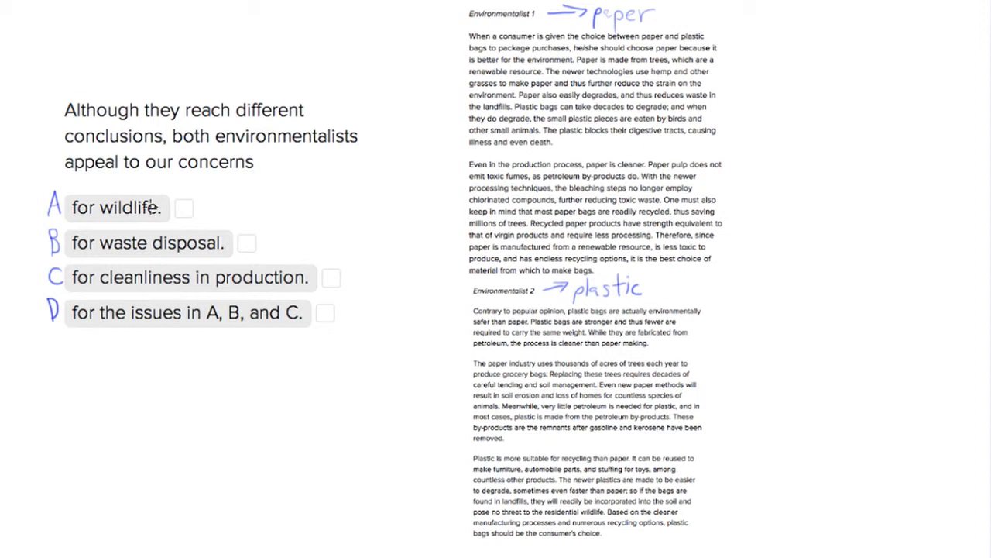
mouse_move(201, 216)
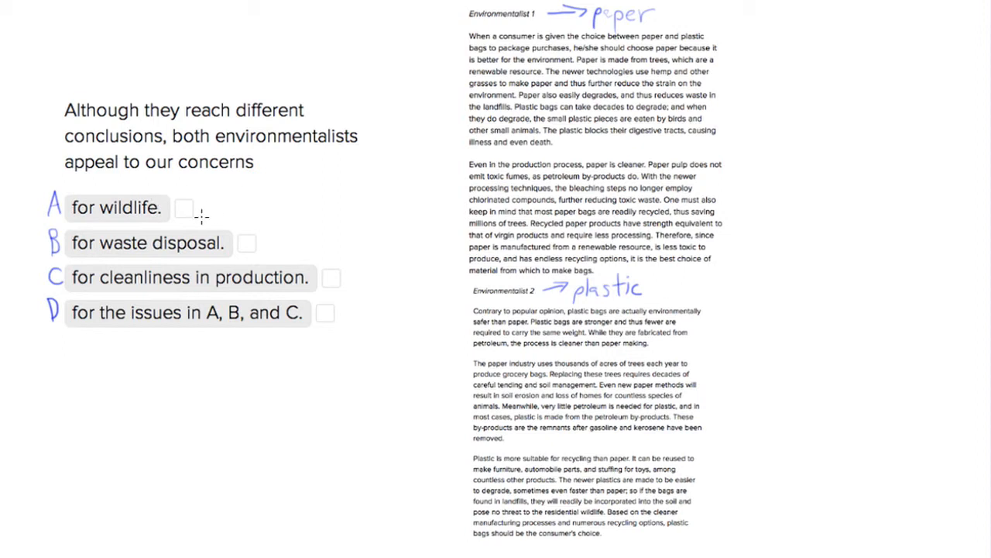
mouse_move(368, 202)
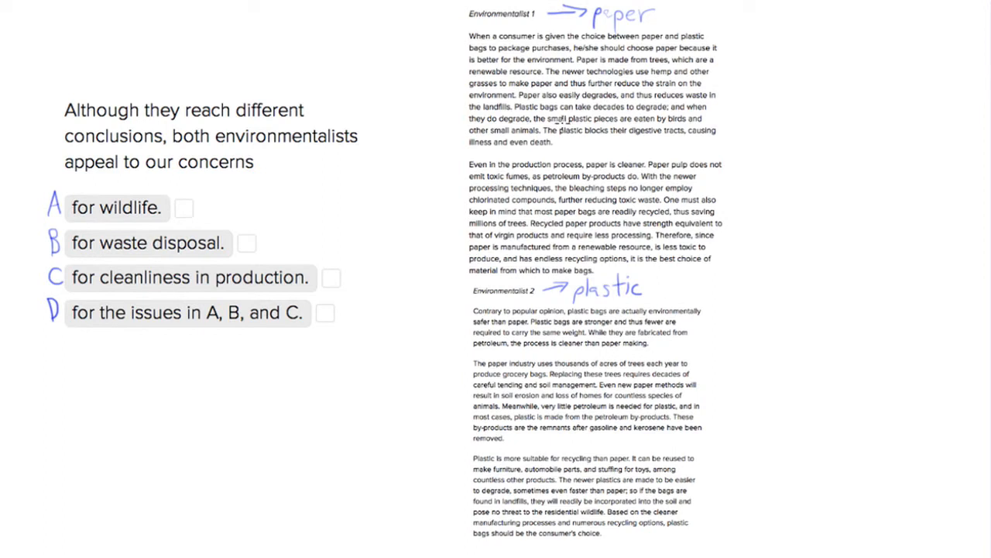
- Underline 'plastic pieces eaten by birds and animals' and 'loss of homes for countless species'
left_click_drag(570, 122, 705, 121)
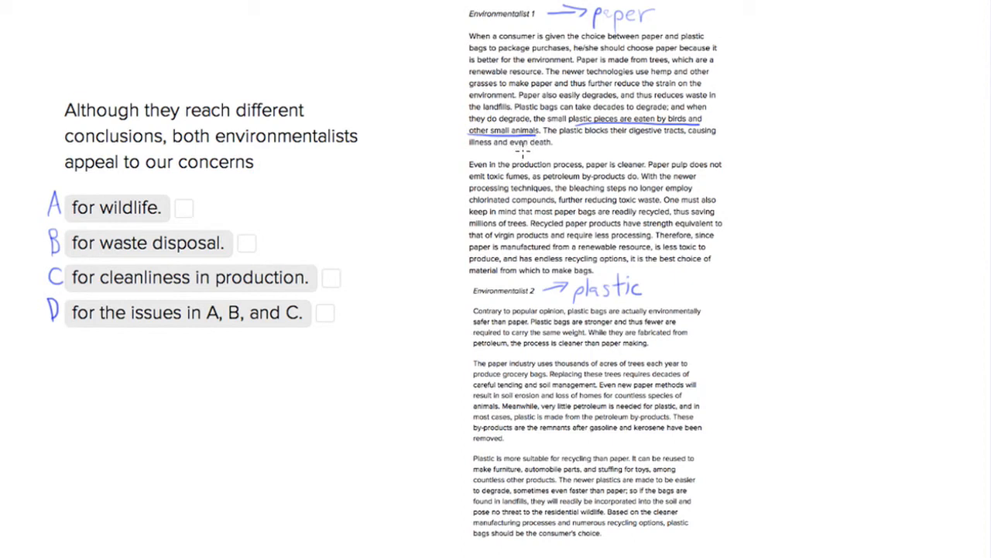
mouse_move(560, 408)
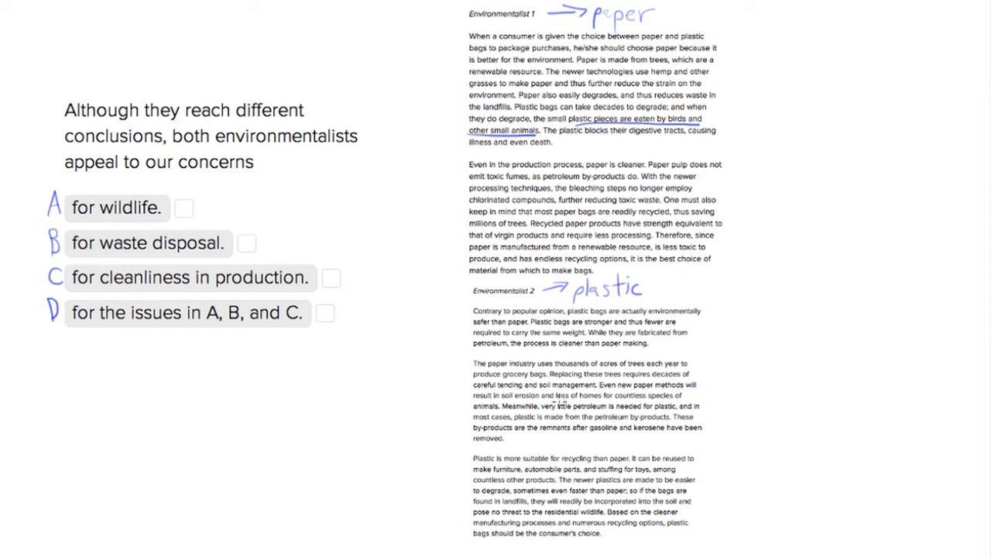
left_click_drag(557, 399, 680, 397)
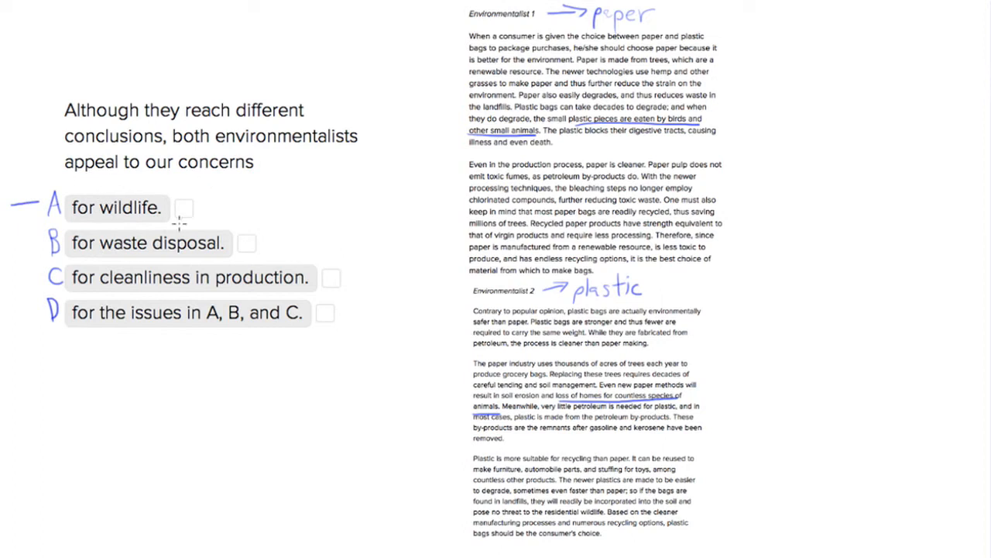
mouse_move(116, 230)
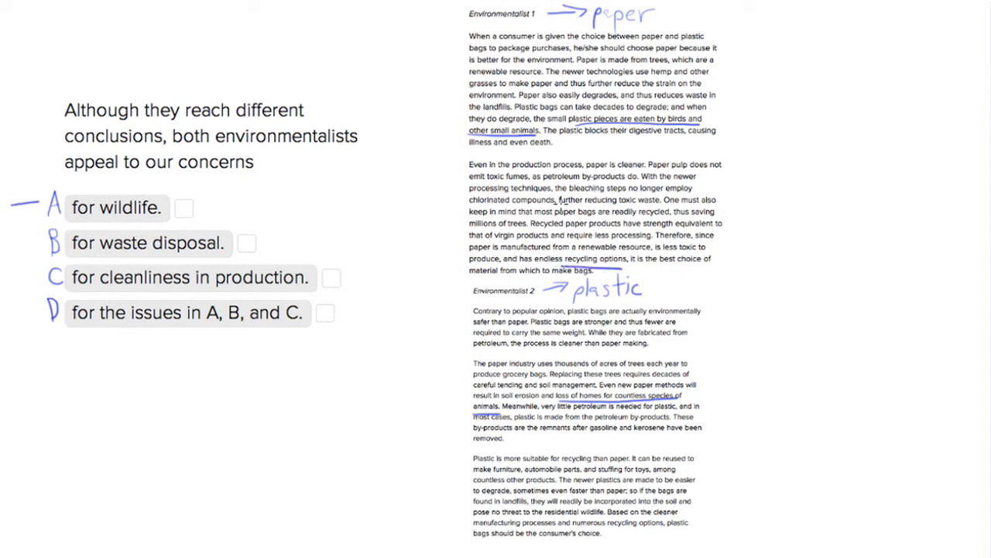
- Underline the 'further reducing toxic waste' phrase in the first environmentalist's passage
left_click_drag(546, 204, 662, 205)
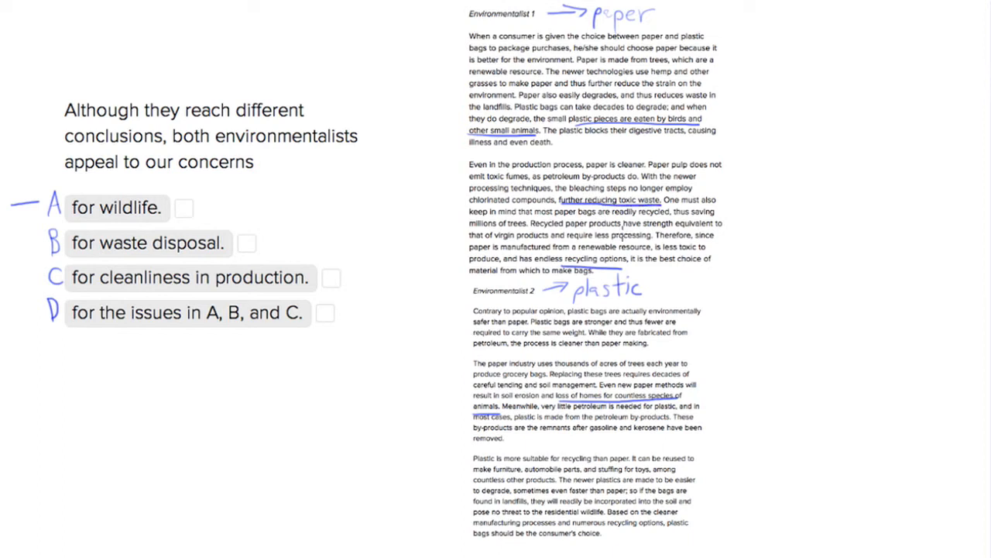
mouse_move(626, 495)
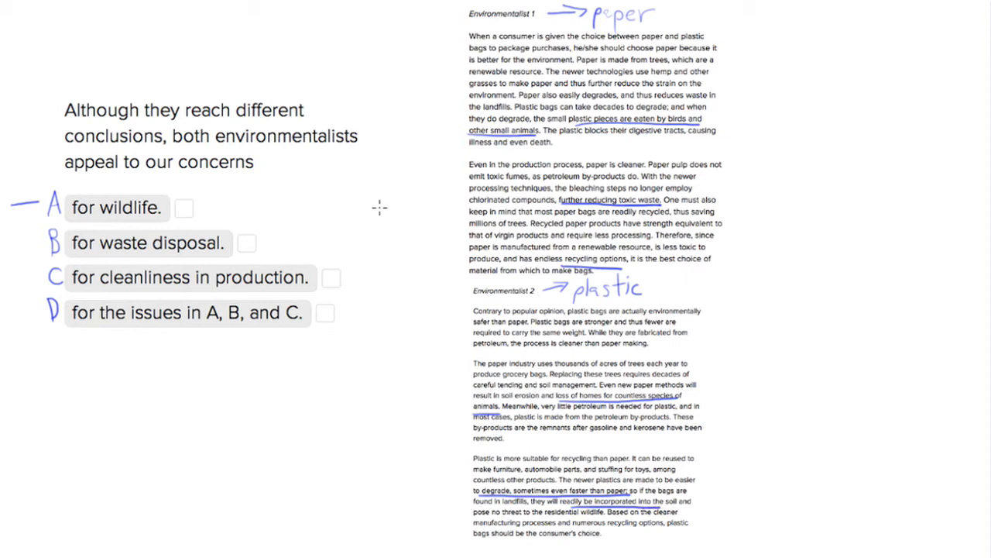
mouse_move(14, 246)
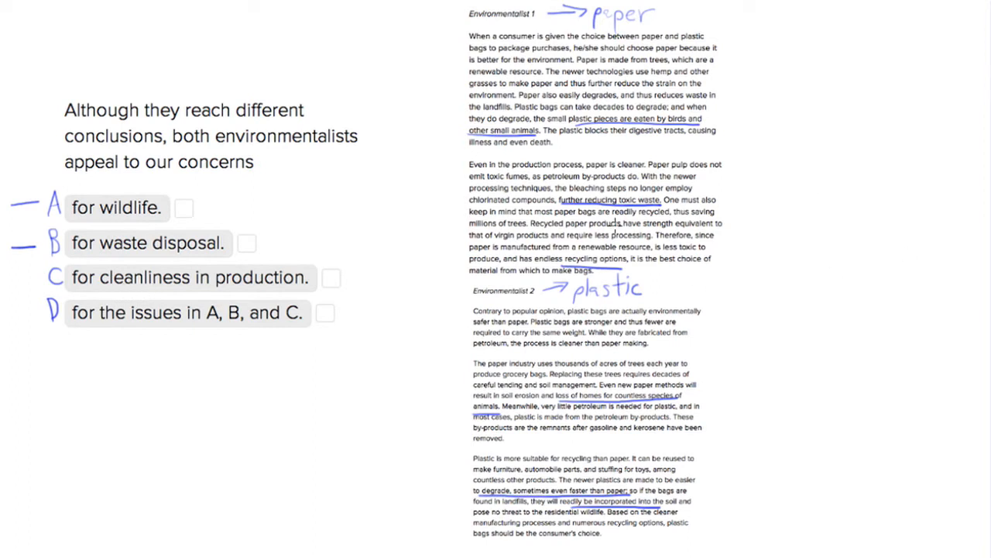
mouse_move(590, 237)
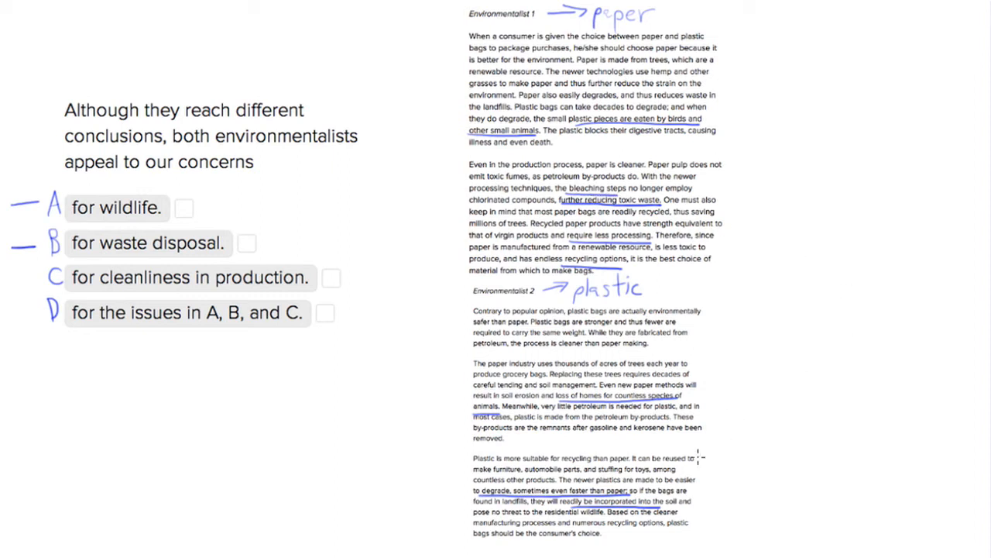
mouse_move(670, 476)
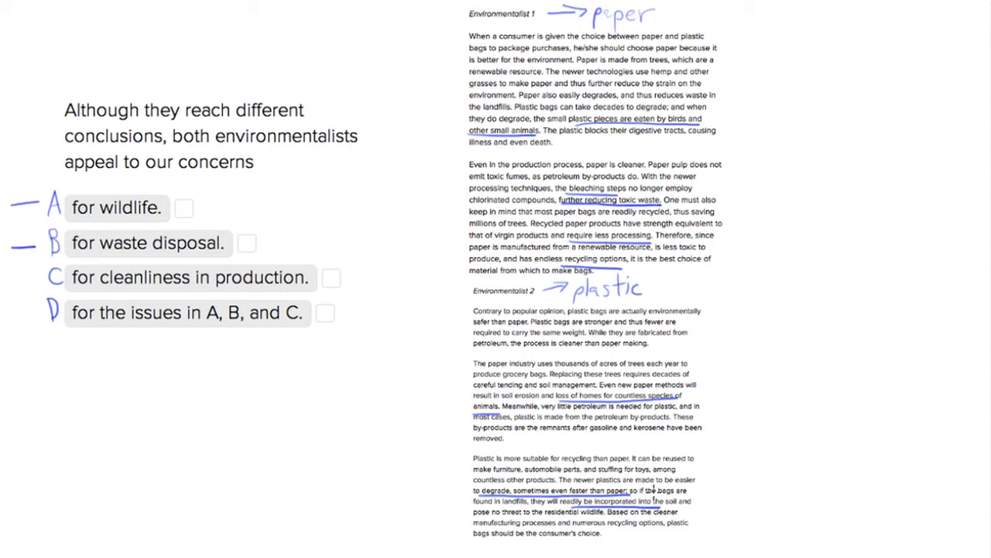
- Underline the phrase about plastic being more suitable for recycling
left_click_drag(537, 458, 608, 459)
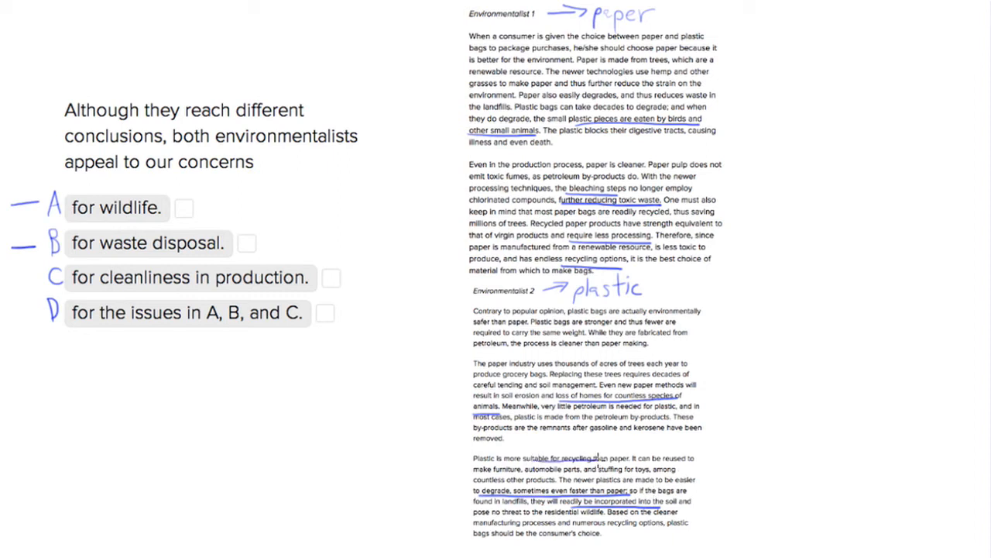